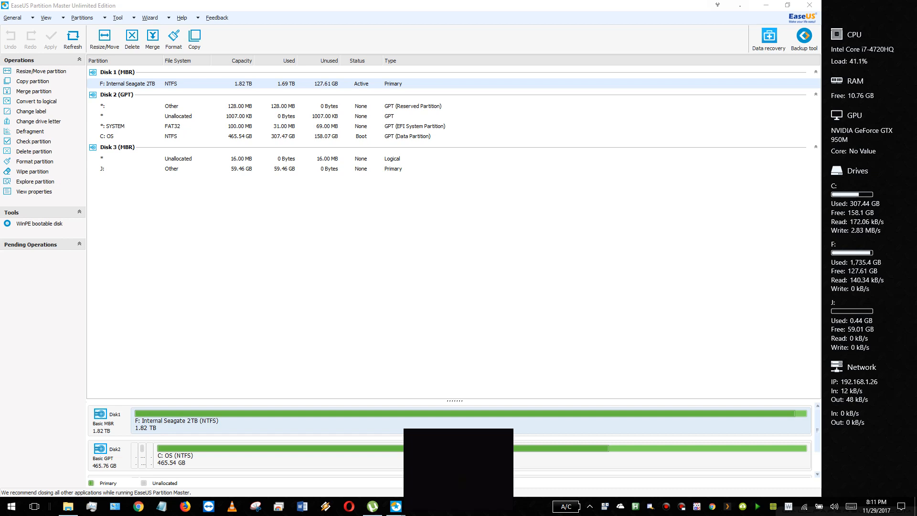
Step: Delete the J: partition on Disk 3, leaving 59.48 GB unallocated, and select that space
{"action": "left_click", "coordinate": [178, 158]}
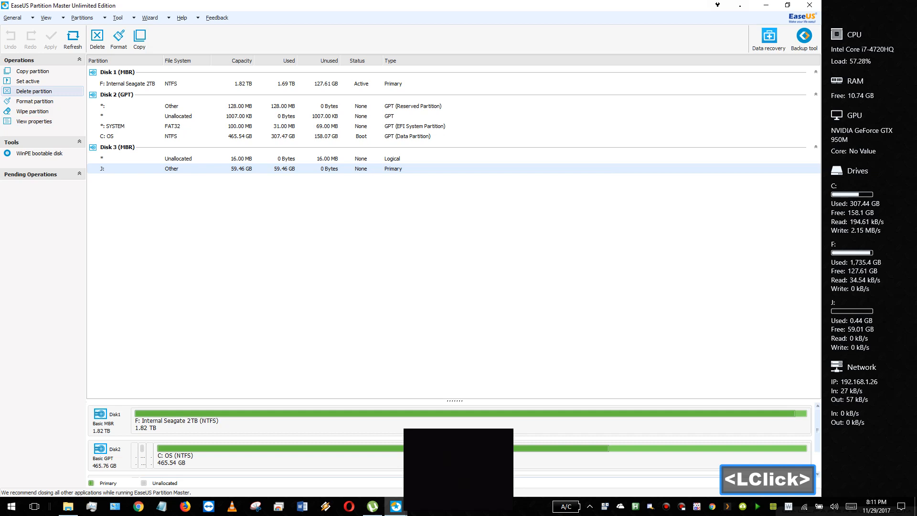
{"action": "left_click", "coordinate": [33, 91]}
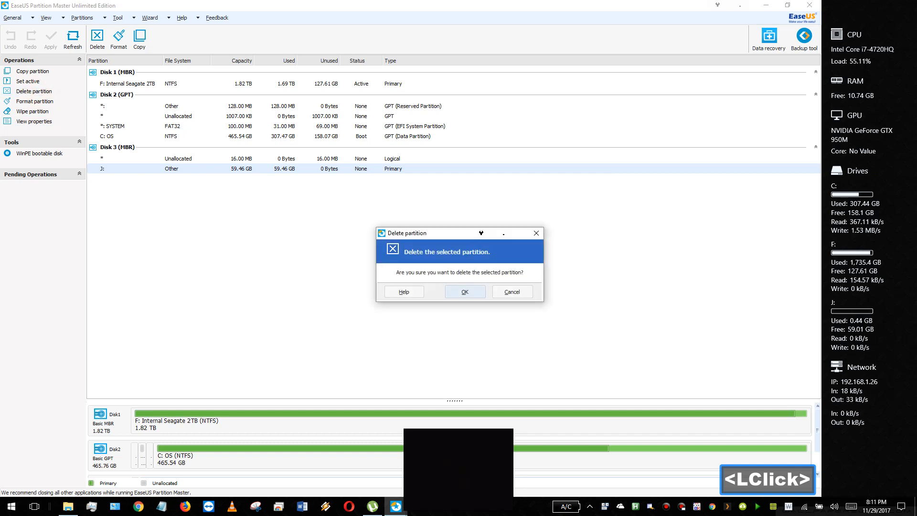
{"action": "left_click", "coordinate": [465, 292]}
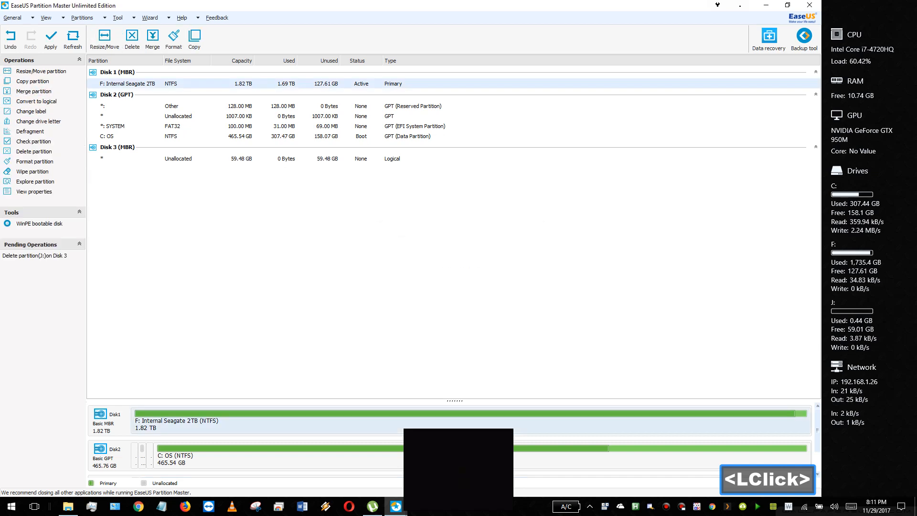
{"action": "left_click", "coordinate": [178, 158]}
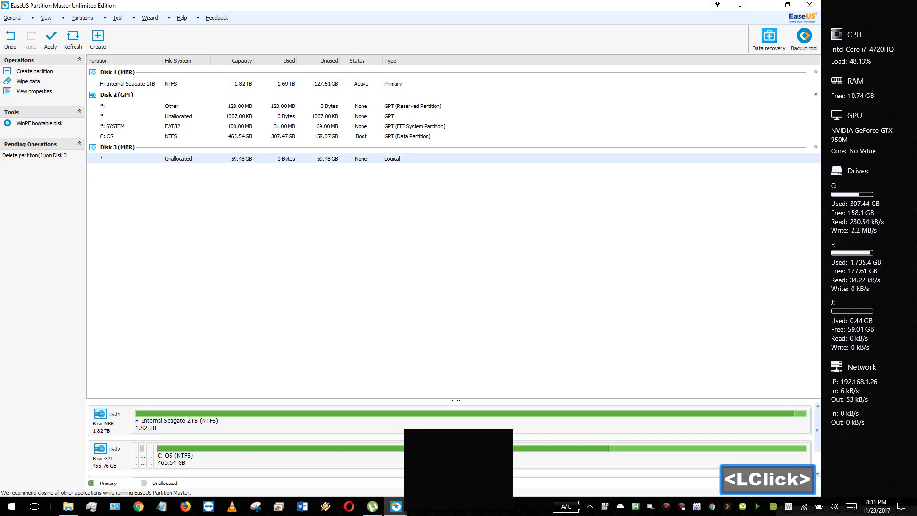
Step: Create a FAT32 partition in Disk 3's free space labeled 64GB
{"action": "left_click", "coordinate": [34, 70]}
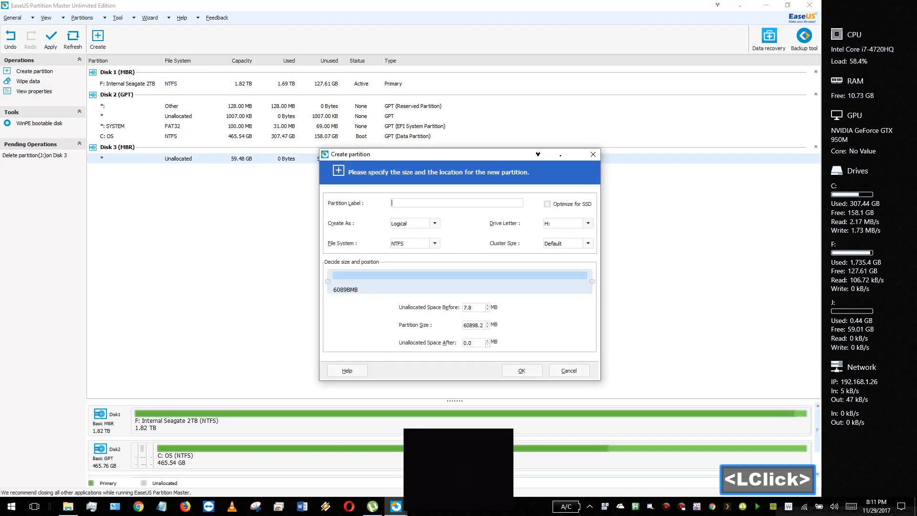
{"action": "left_click", "coordinate": [433, 242]}
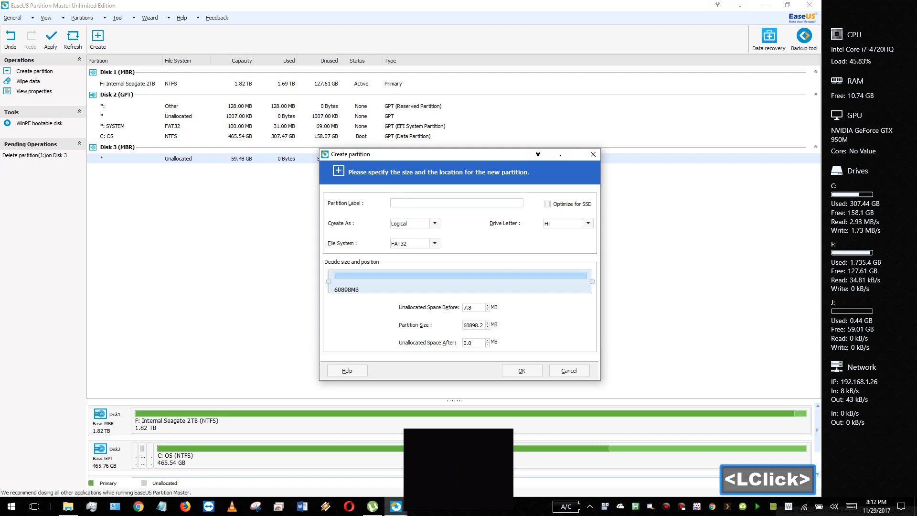
{"action": "left_click", "coordinate": [456, 202]}
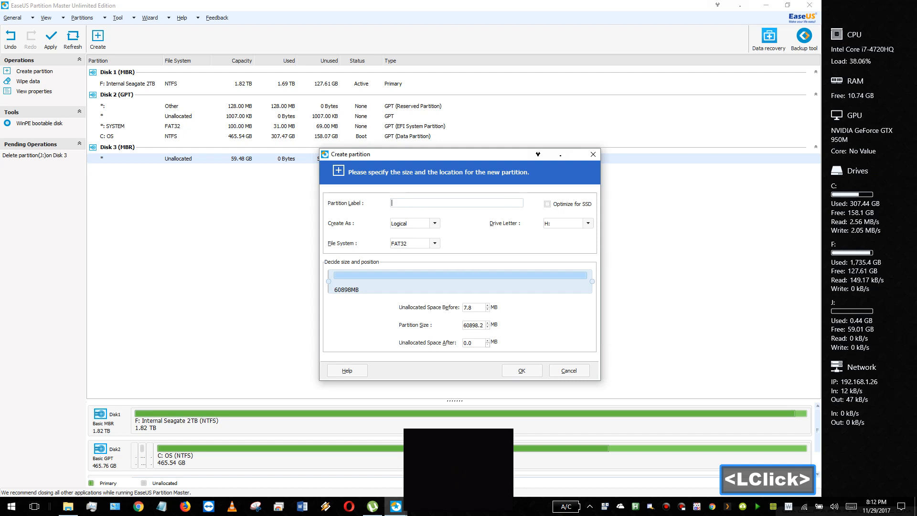
{"action": "type", "text": "65"}
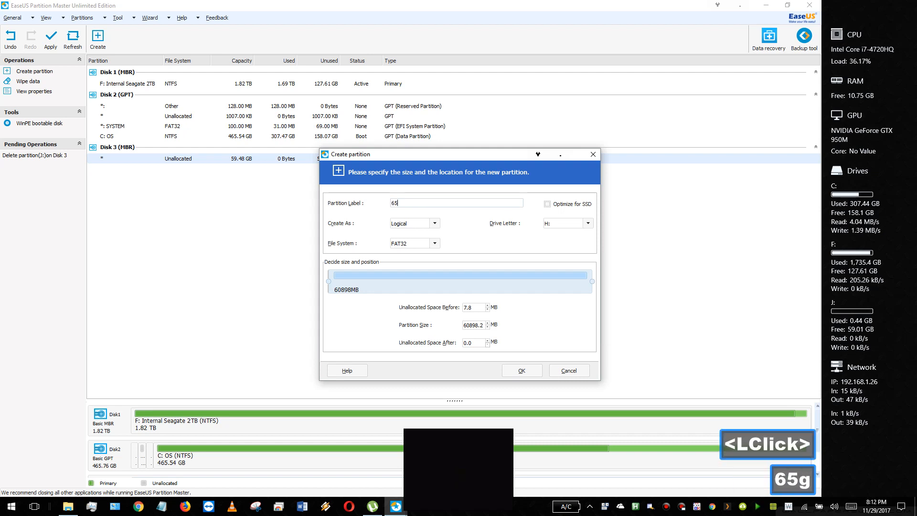
{"action": "type", "text": "gb"}
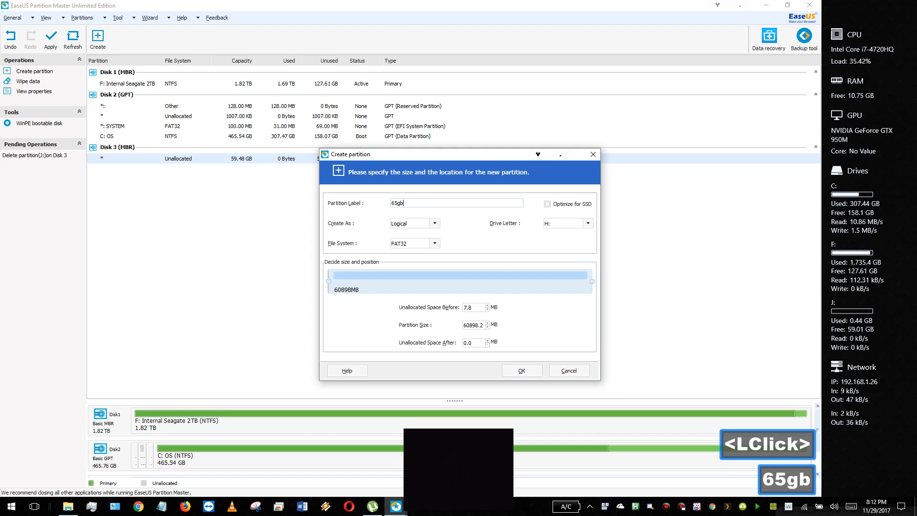
{"action": "key", "text": "Backspace"}
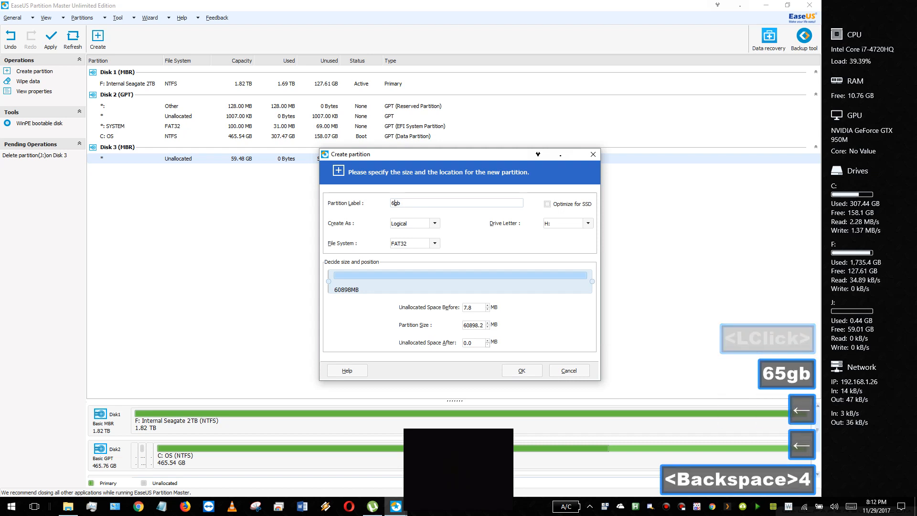
{"action": "type", "text": "4"}
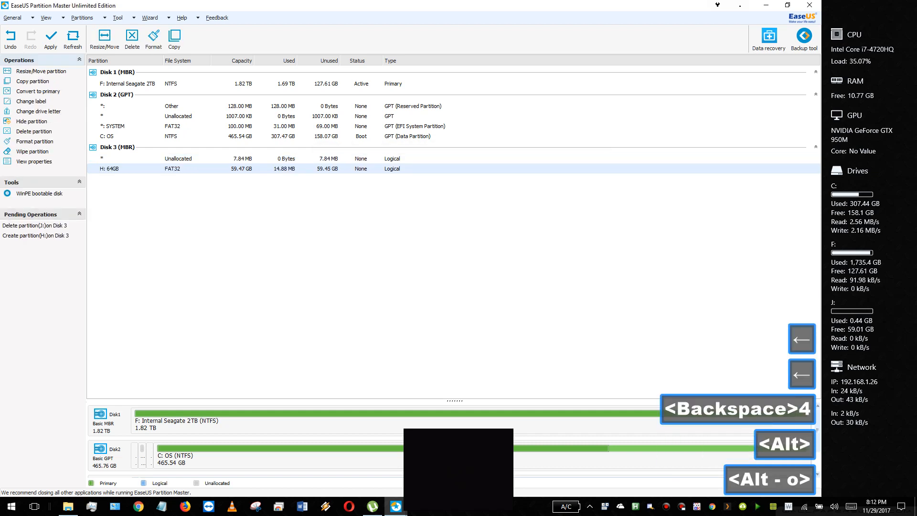
Step: Apply both pending Disk 3 operations and confirm with Yes
{"action": "left_click", "coordinate": [50, 37]}
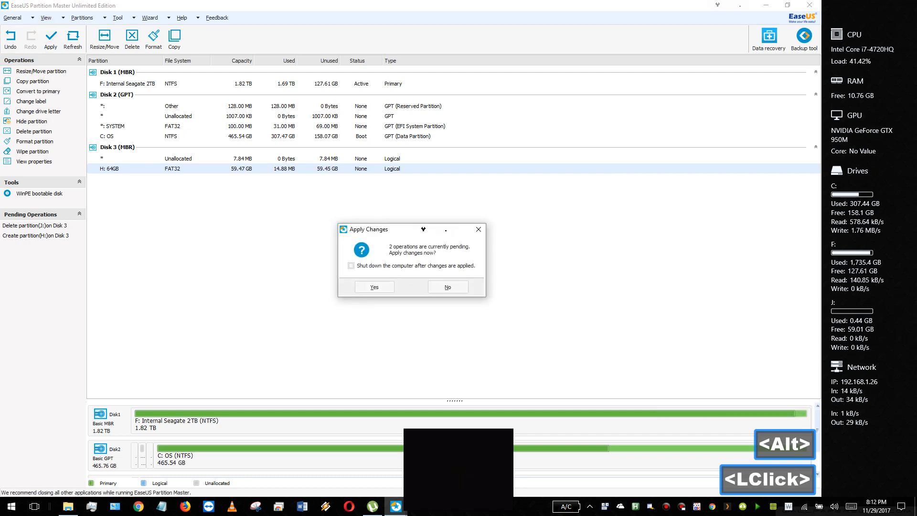
{"action": "left_click", "coordinate": [373, 287]}
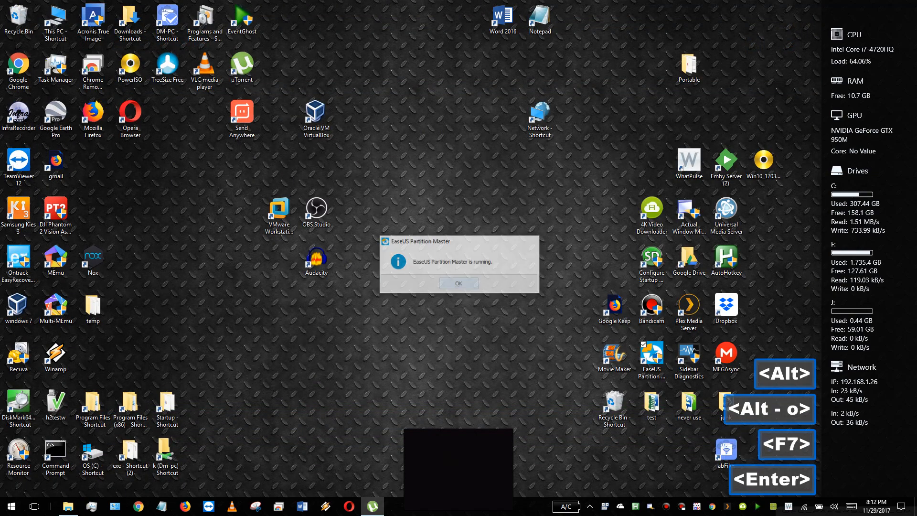
Step: Dismiss the 'Partition Master is running' message box with OK
{"action": "left_click", "coordinate": [458, 282]}
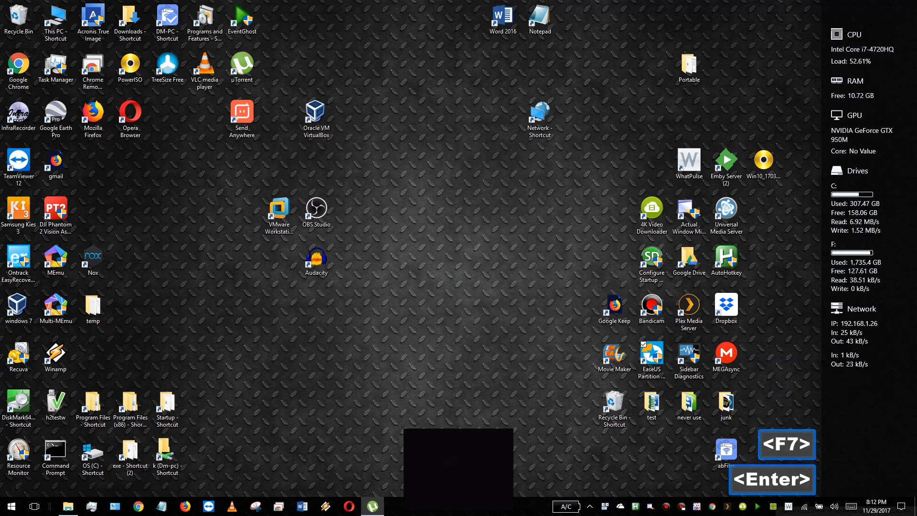
{"action": "key", "text": "f7"}
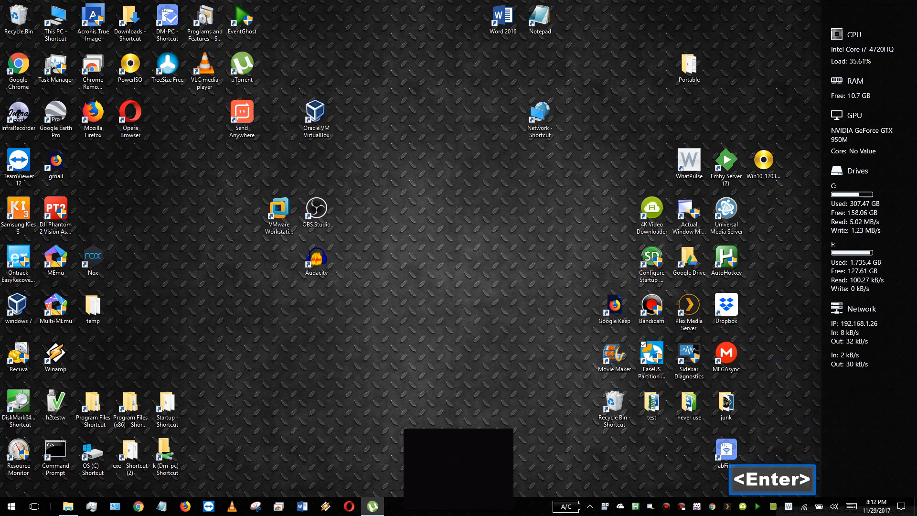